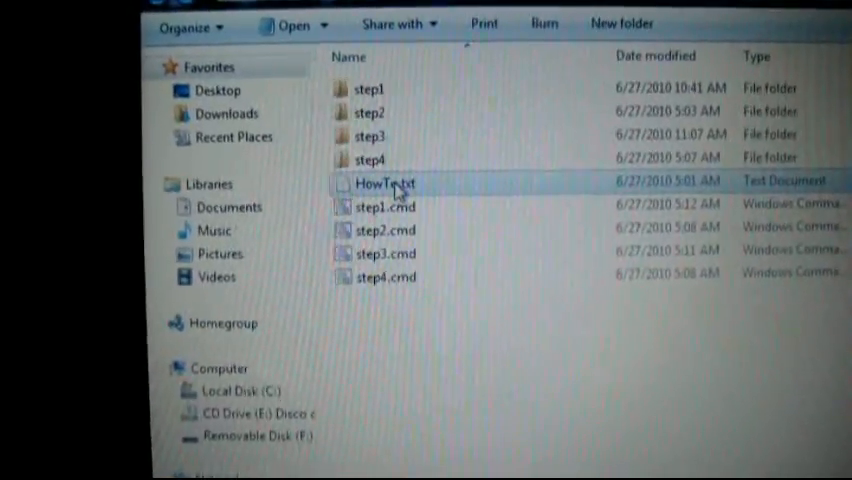
# - Open HowTo.txt from the flashing toolkit folder
pyautogui.doubleClick(381, 182)
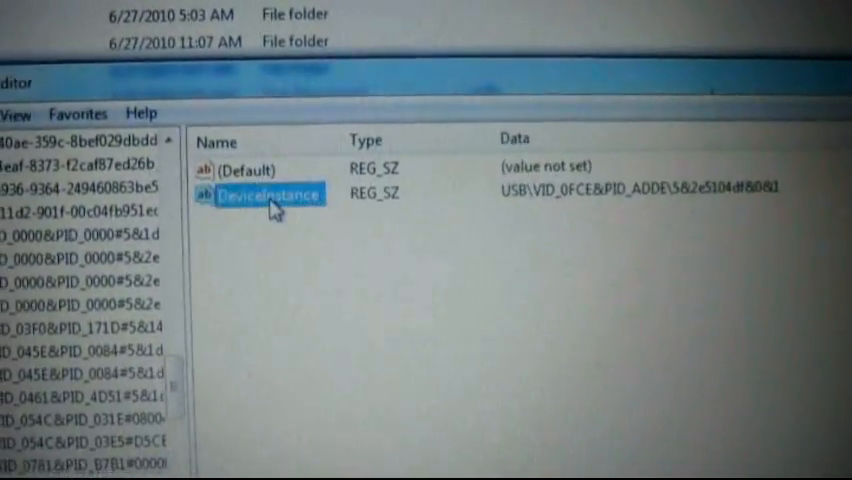
# - Open the DeviceInstance registry value in the Modify dialog to copy its device ID
pyautogui.rightClick(270, 194)
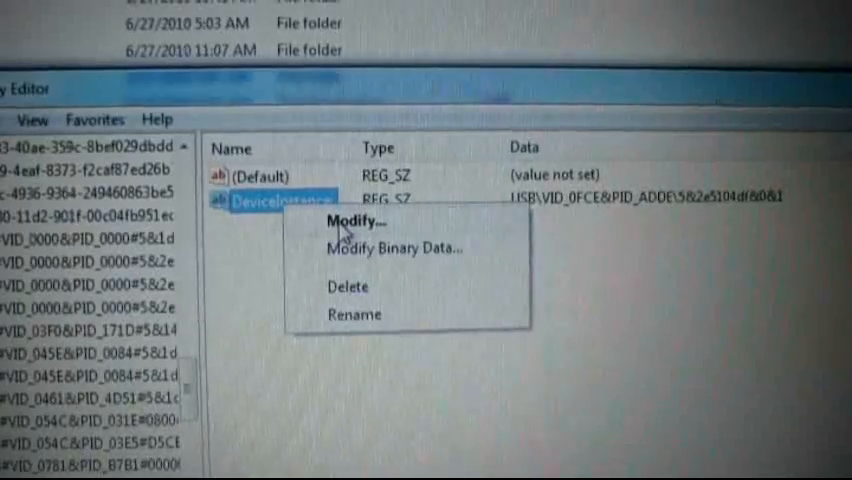
pyautogui.click(353, 221)
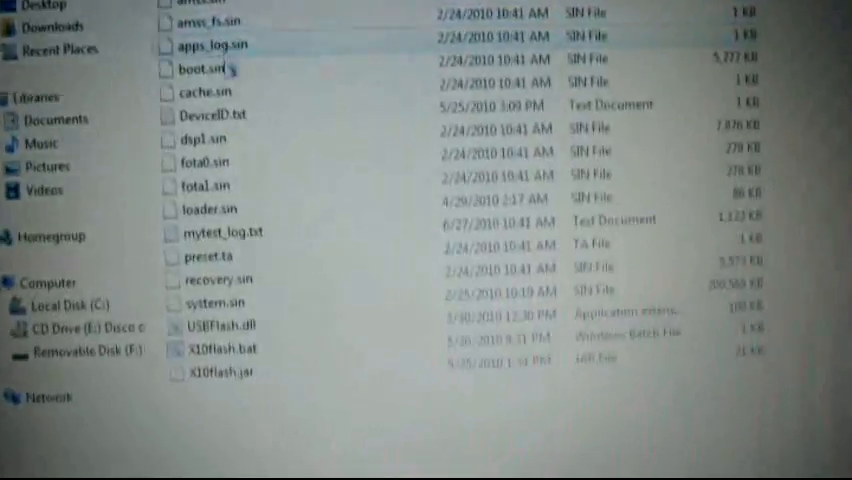
# - Find DeviceID.txt in the firmware folder and open it to enter the device ID
pyautogui.scroll(-3)
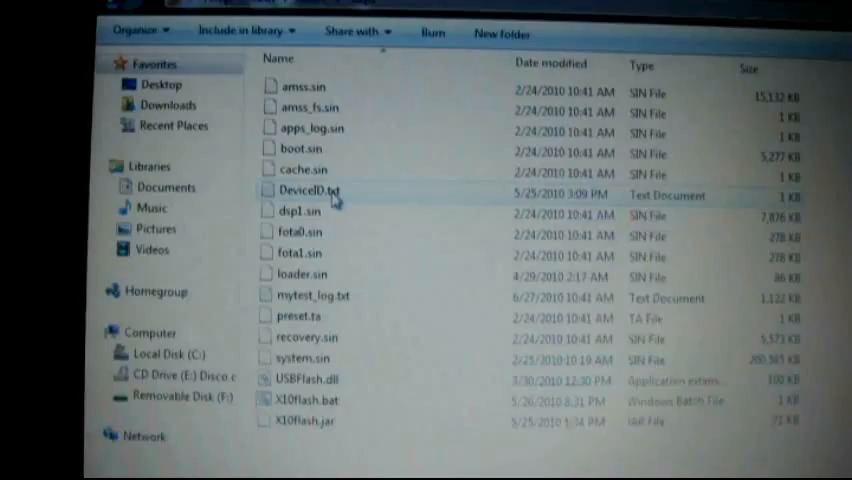
pyautogui.doubleClick(305, 190)
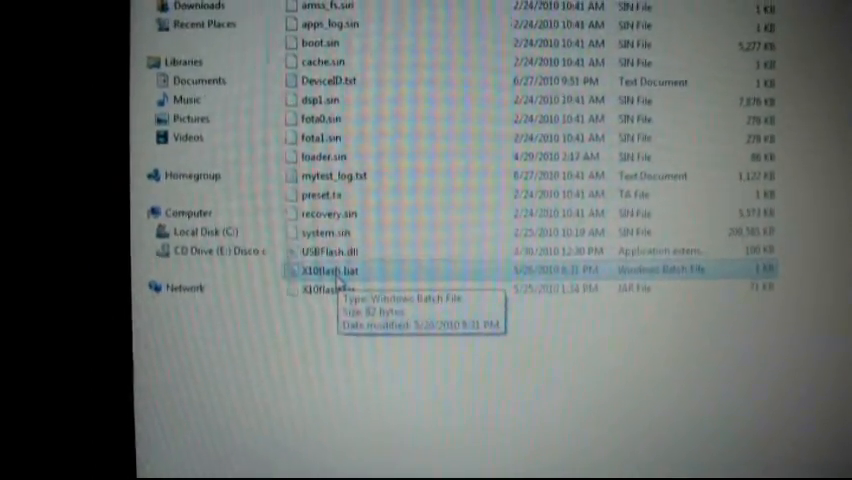
pyautogui.doubleClick(324, 270)
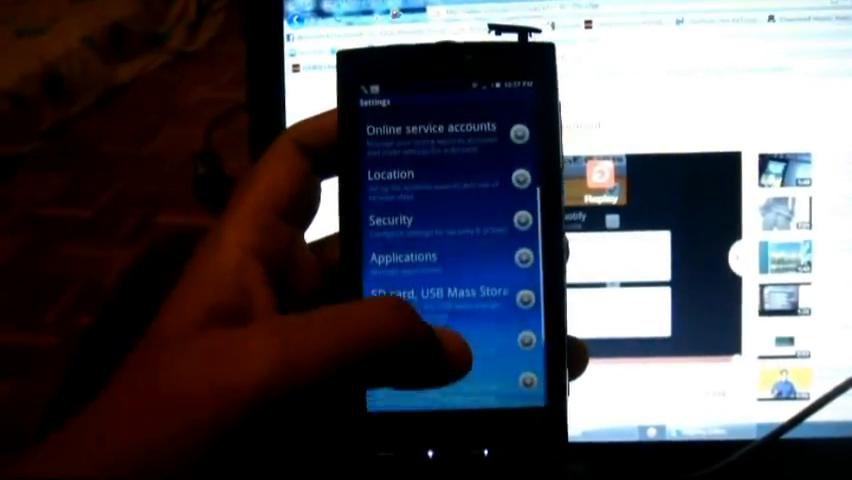
# - Open Applications in the phone's Android Settings
pyautogui.click(410, 260)
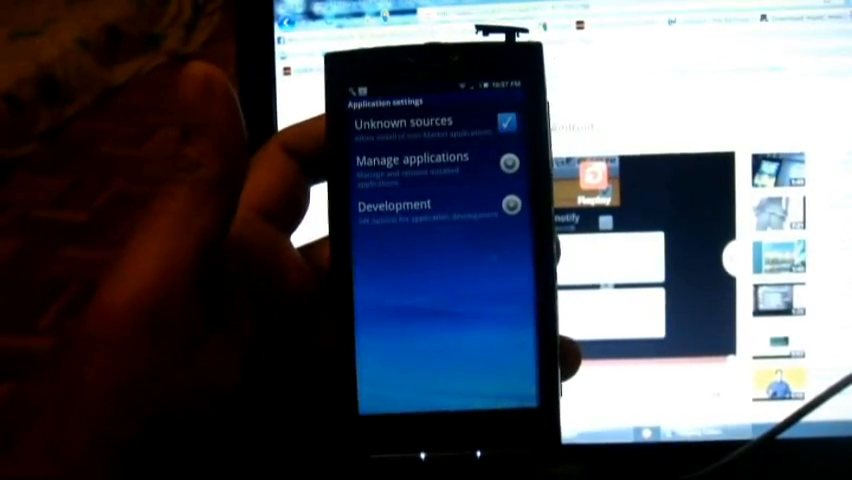